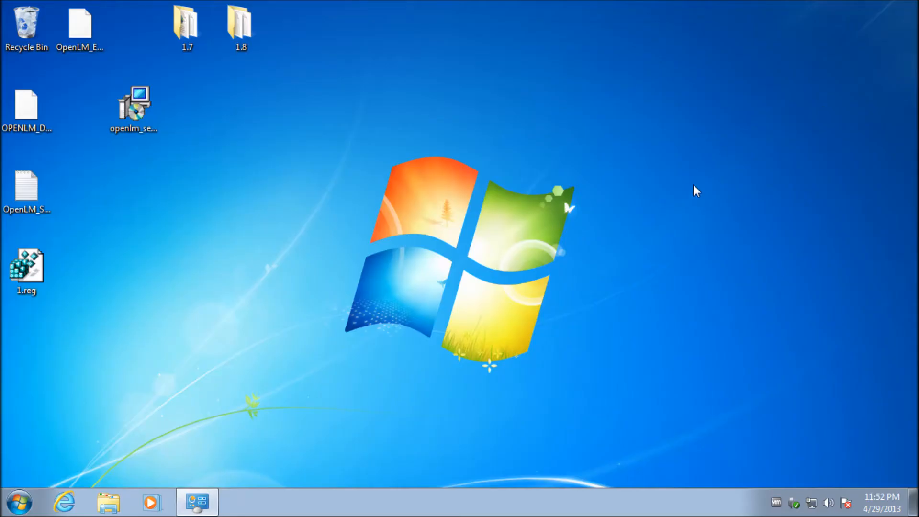
mouse_move(377, 255)
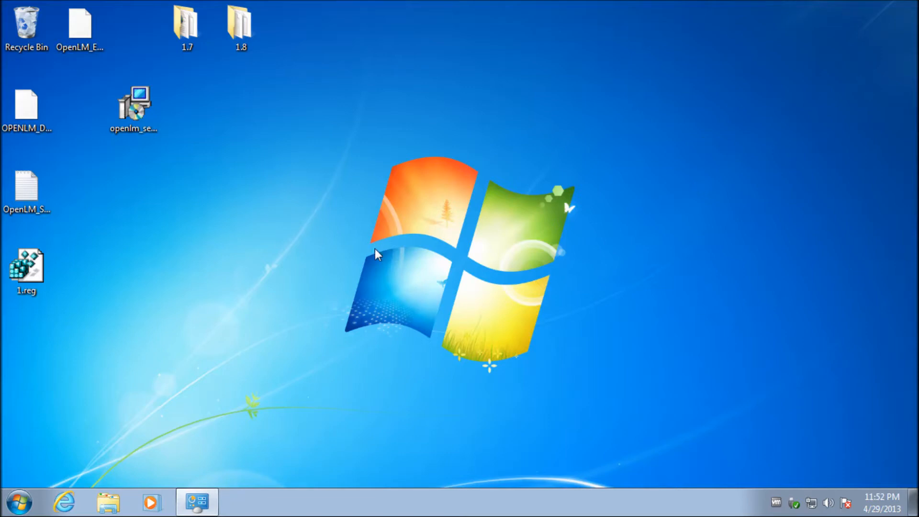
Launch the OpenLM Server MSI, agree to the license and install into the default OpenLM Server folder.
left_click(134, 108)
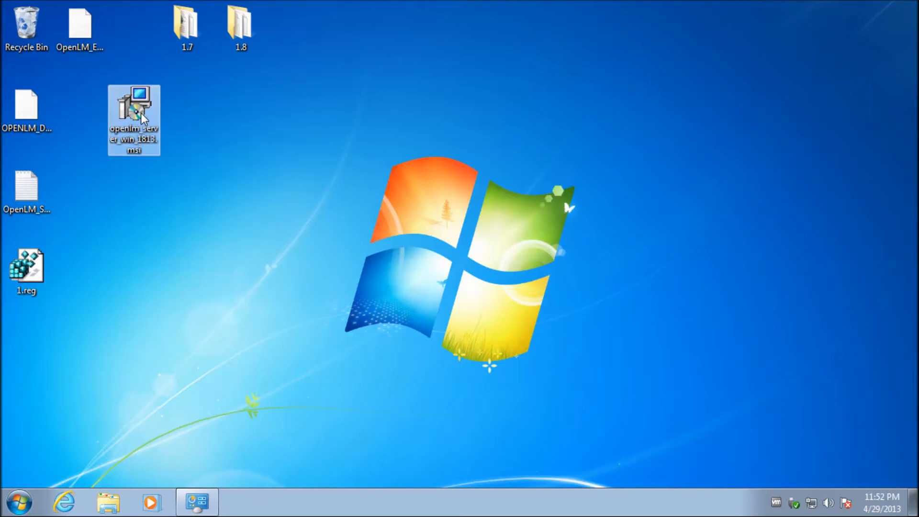
double_click(133, 116)
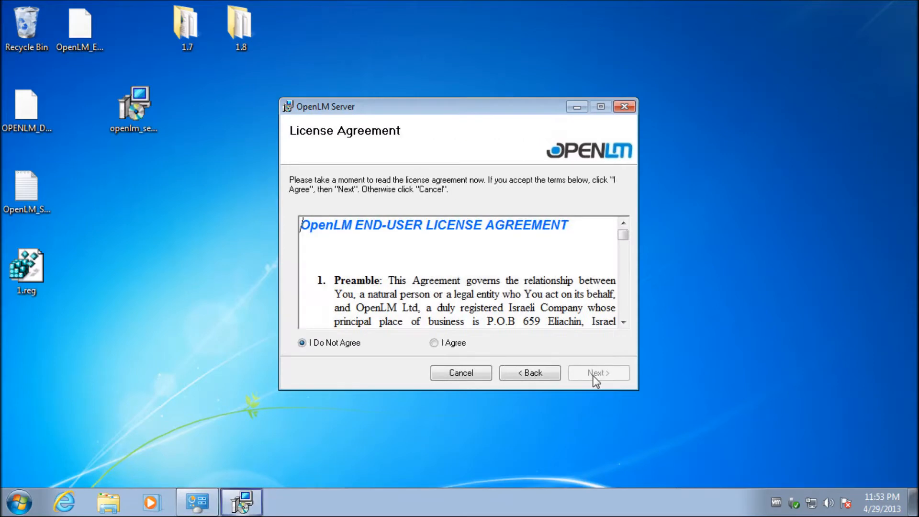
left_click(435, 343)
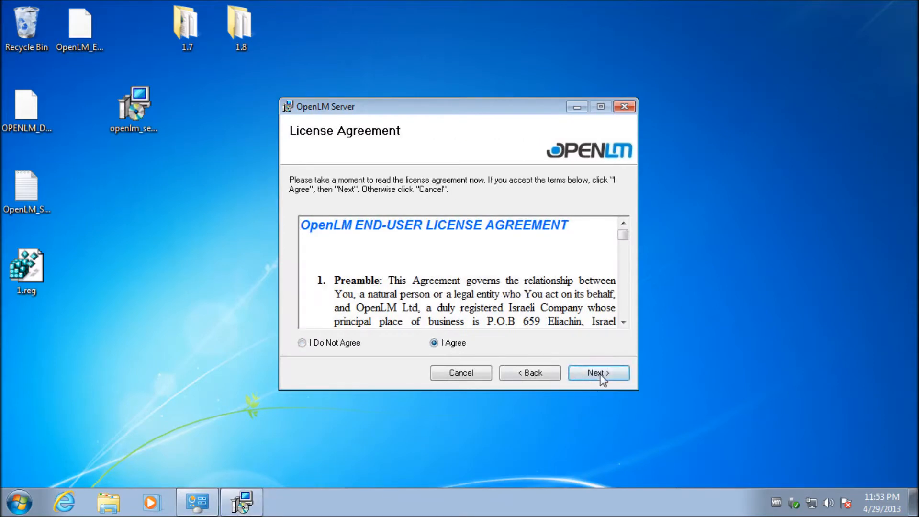
left_click(599, 373)
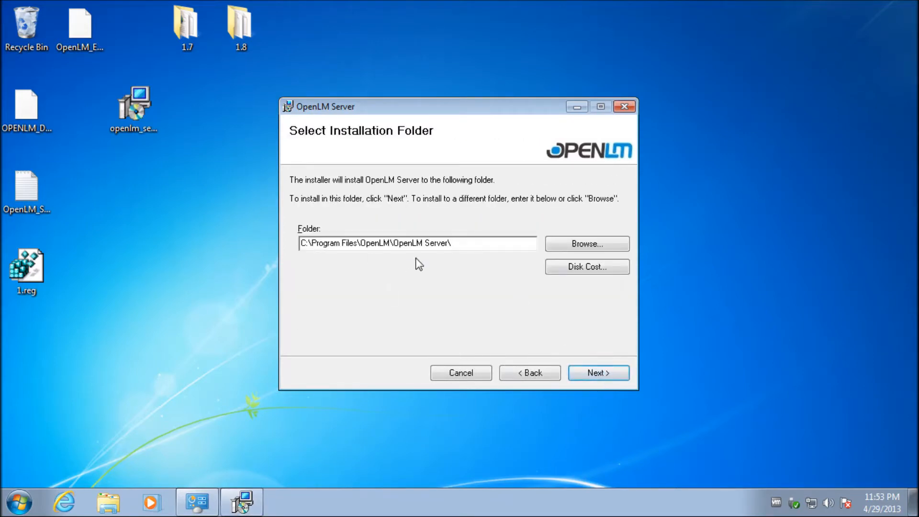
left_click(597, 372)
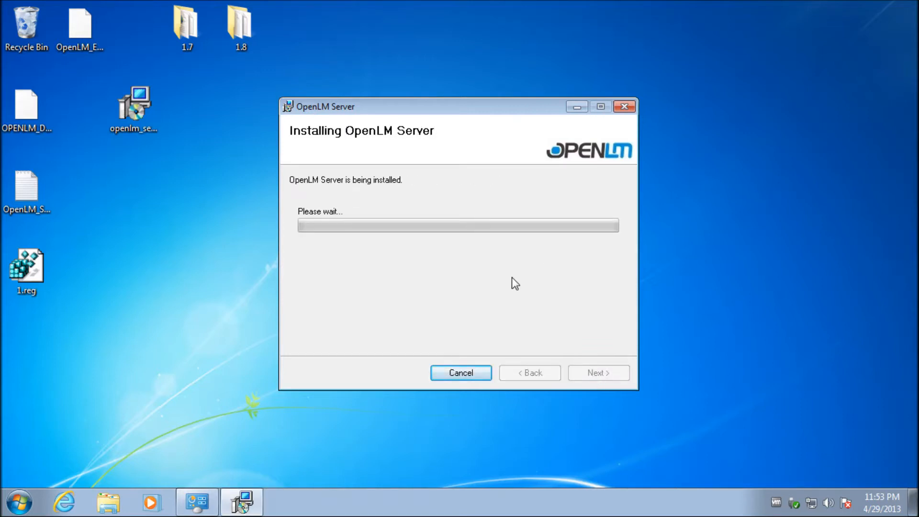
mouse_move(515, 281)
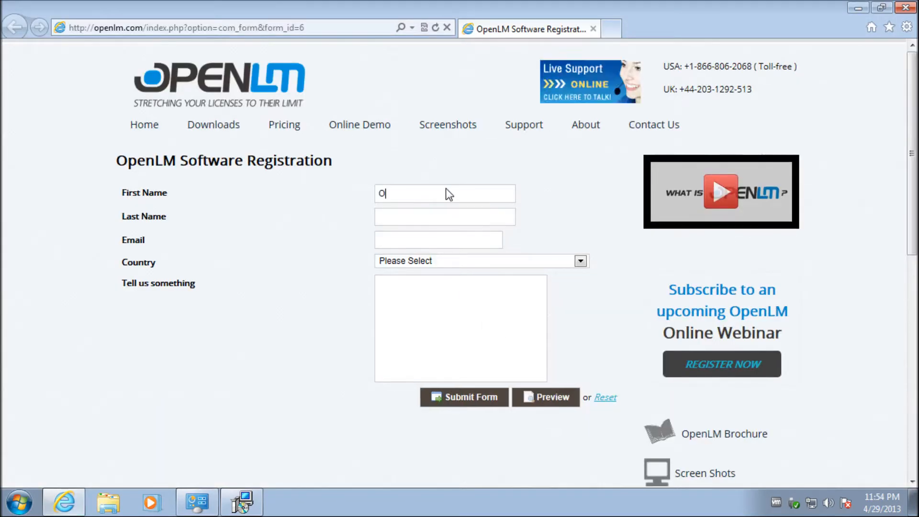
Fill the registration form with last name Gaba, the email address, and country Israel.
type("H")
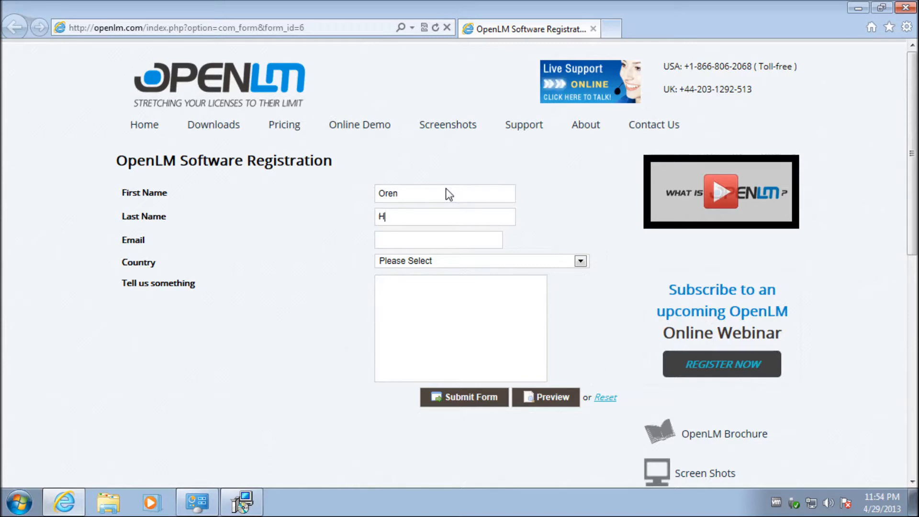
key("Backspace")
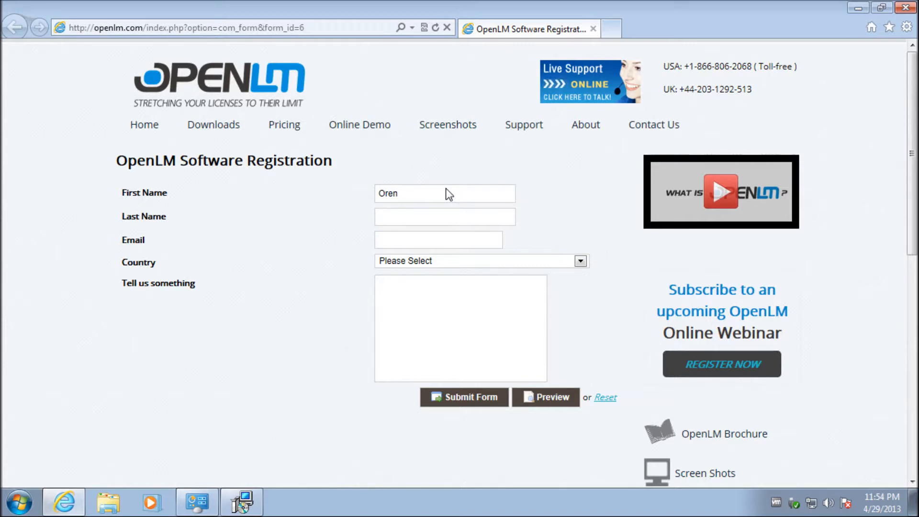
type("Gaba")
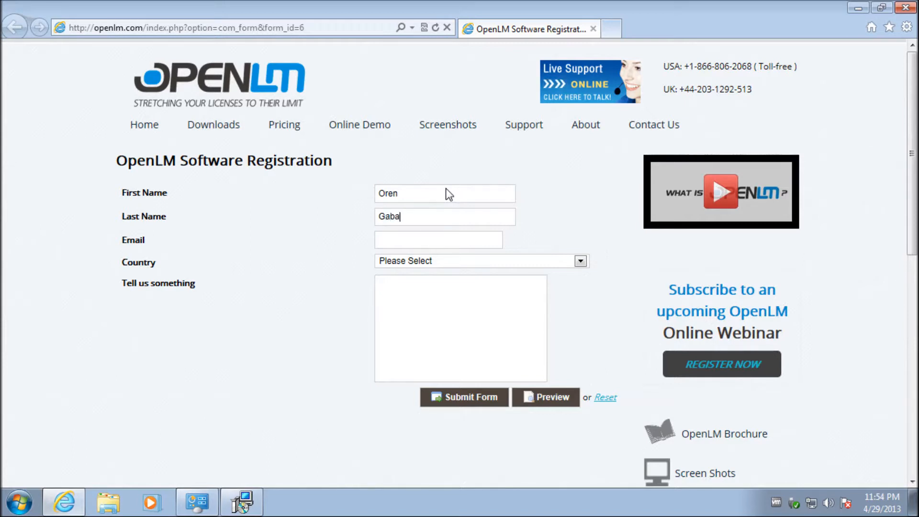
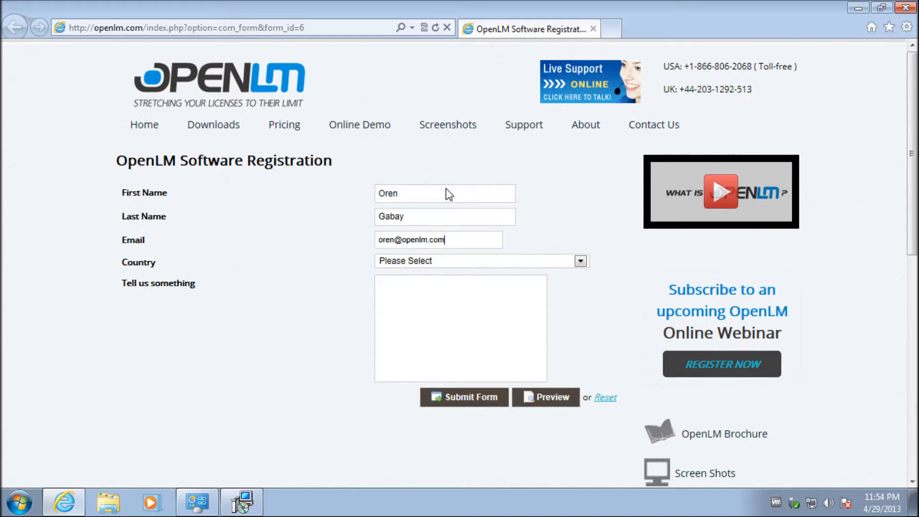
left_click(481, 260)
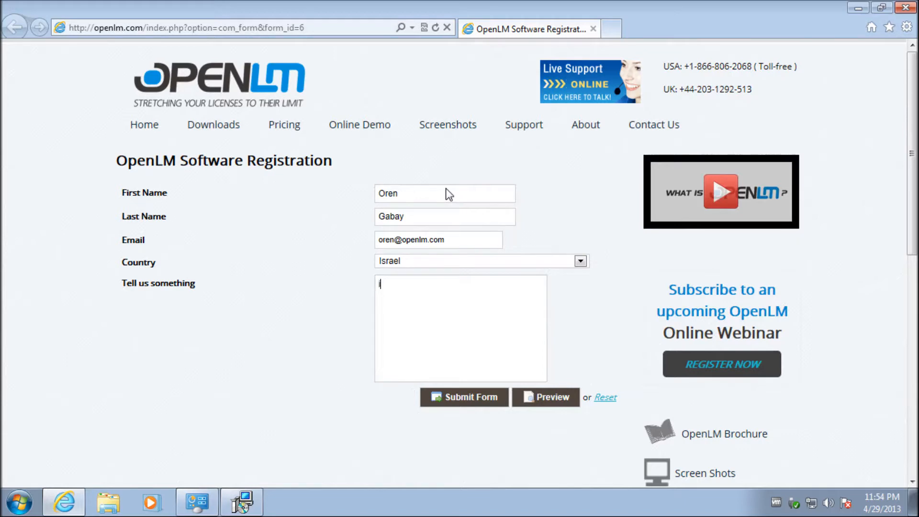
Add the note 'istall guide' and submit the registration form.
type("istall")
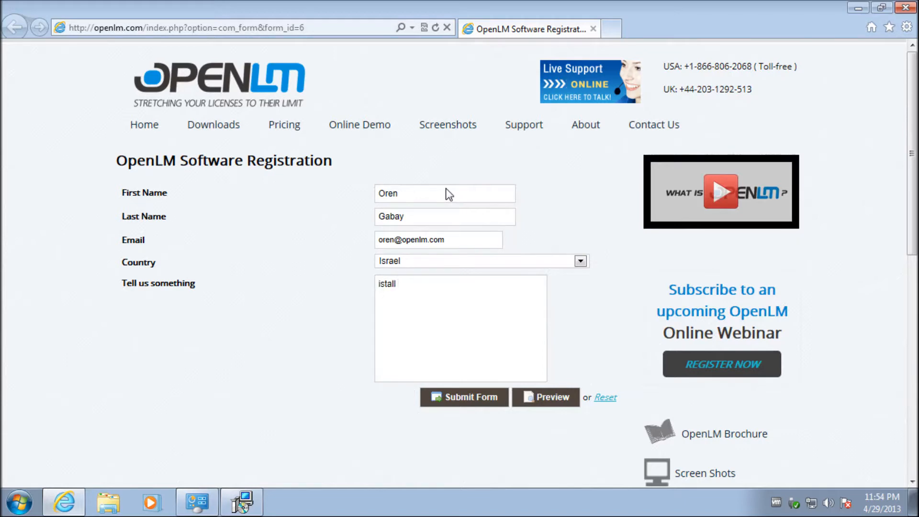
type("gui")
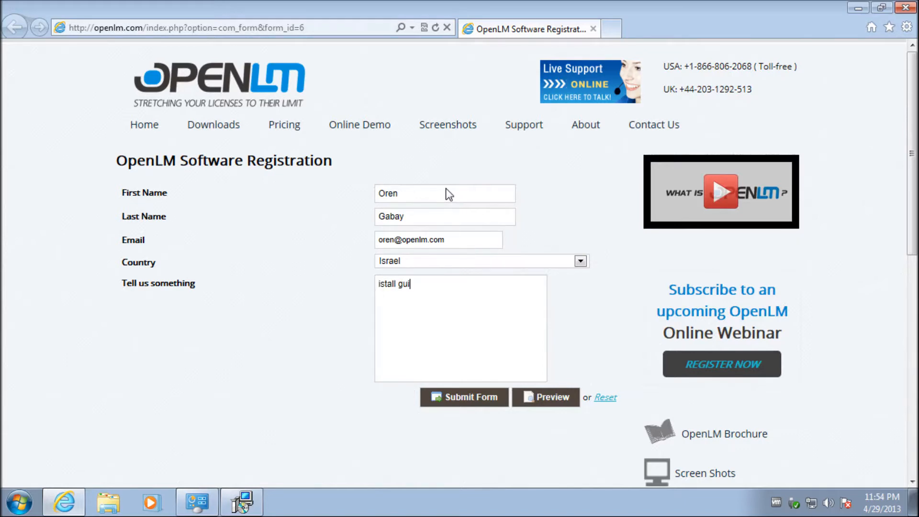
type("de")
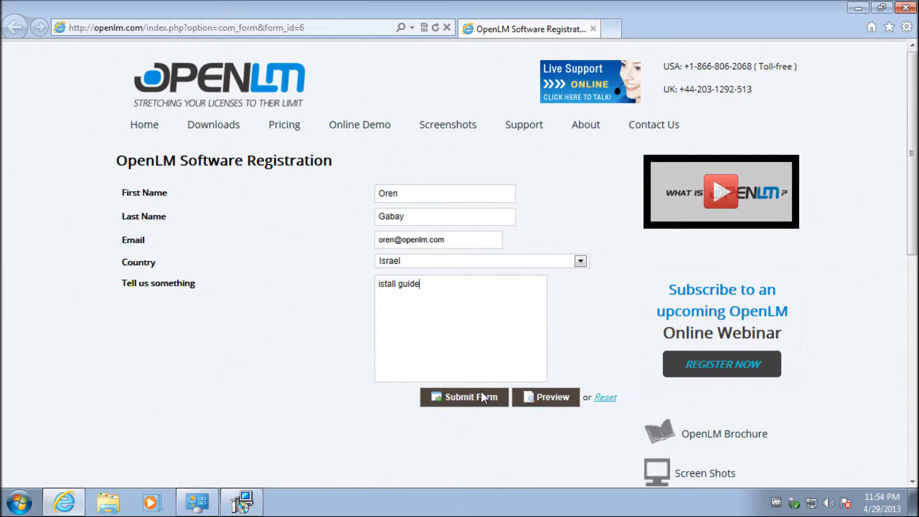
left_click(464, 397)
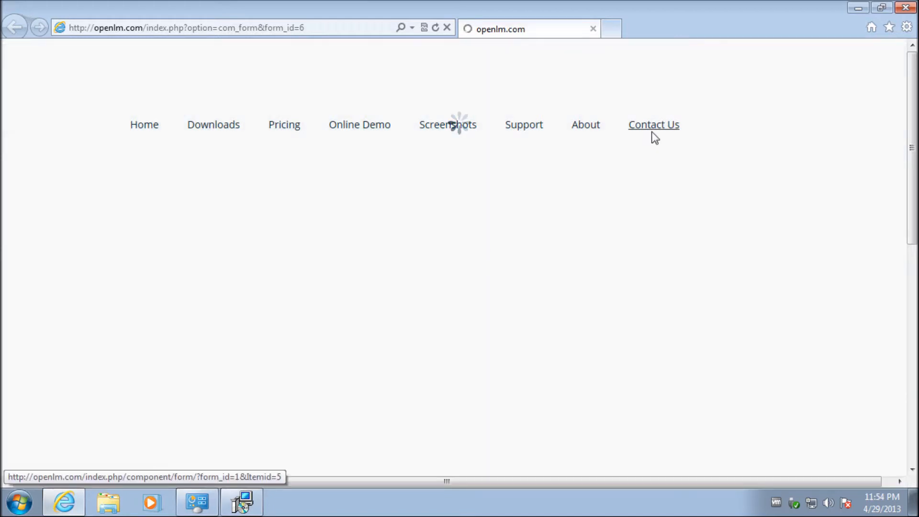
mouse_move(843, 31)
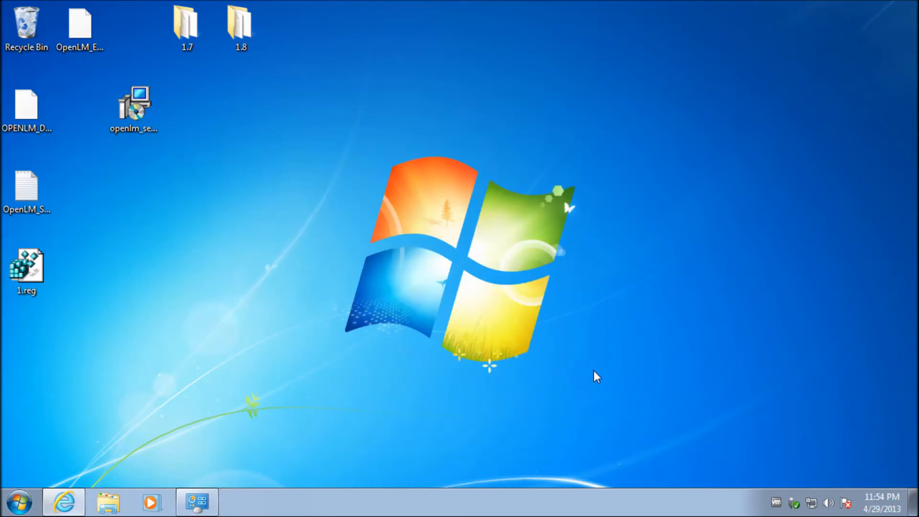
mouse_move(375, 303)
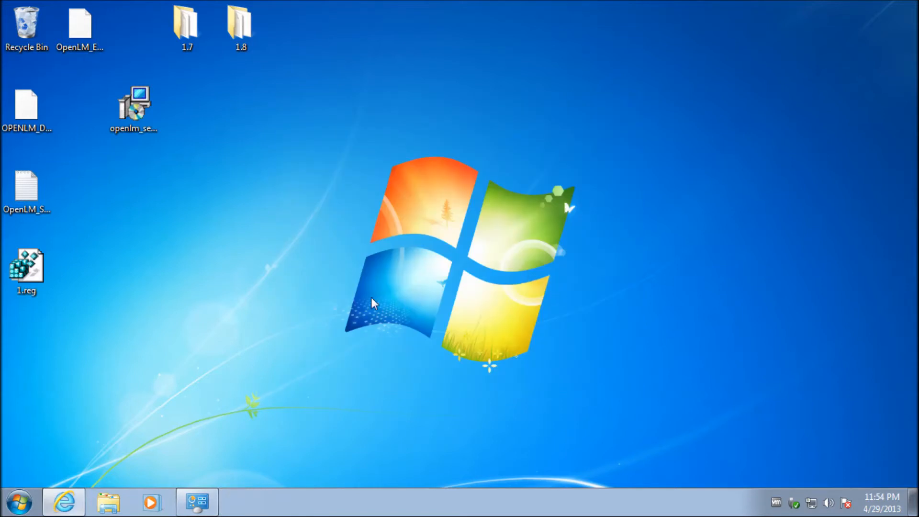
Launch 'Configure OpenLM Server - Start here' from the Start menu and remove the existing license server entry.
left_click(19, 501)
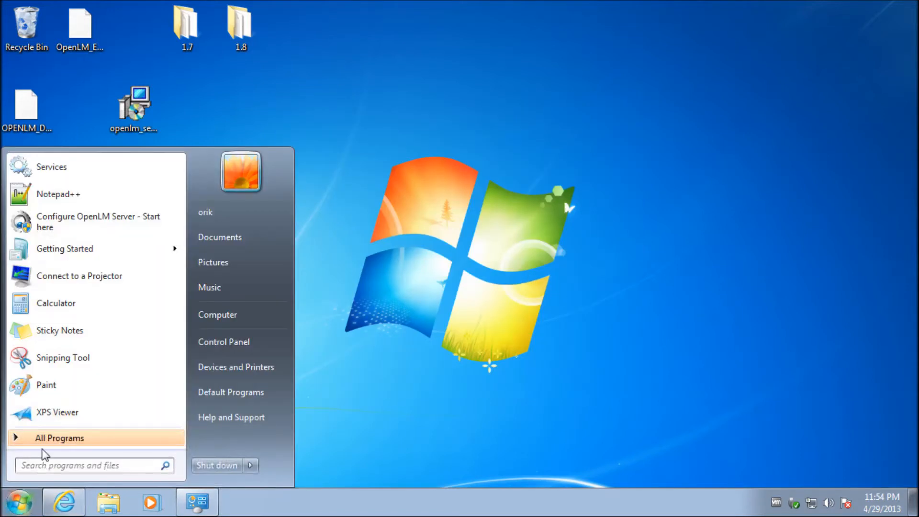
left_click(58, 438)
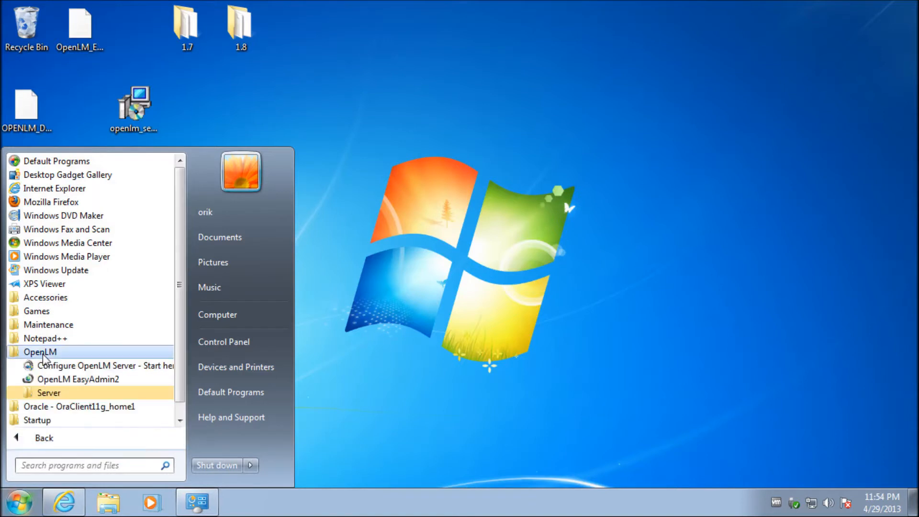
mouse_move(105, 365)
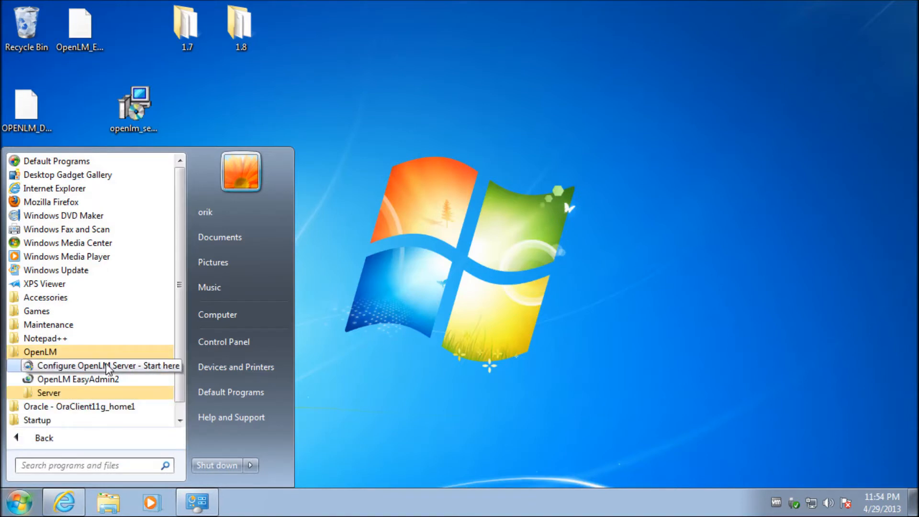
left_click(105, 364)
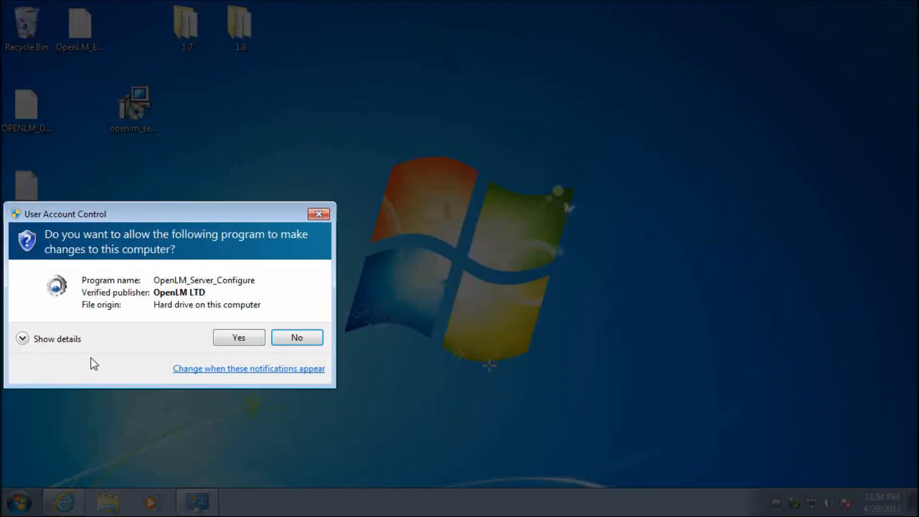
left_click(239, 337)
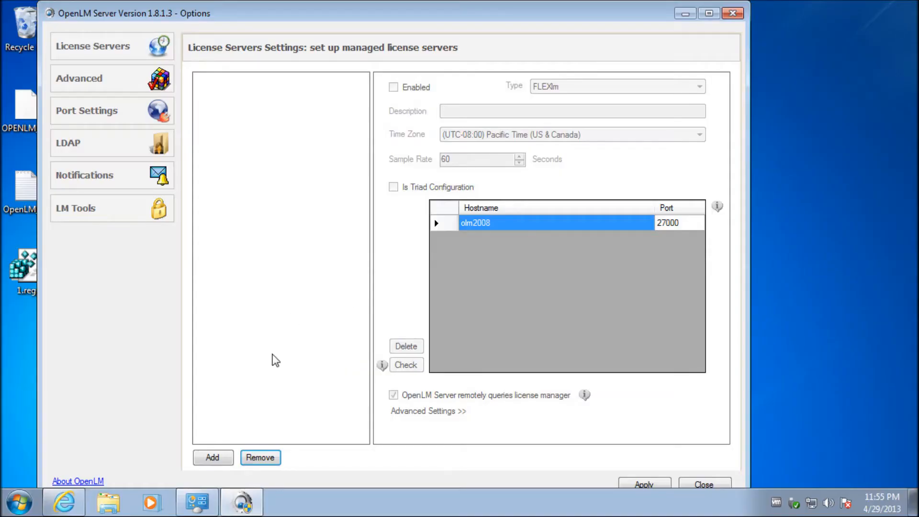
Add a new FLEXlm license server and set its description to ESRI ArcGIS.
left_click(212, 457)
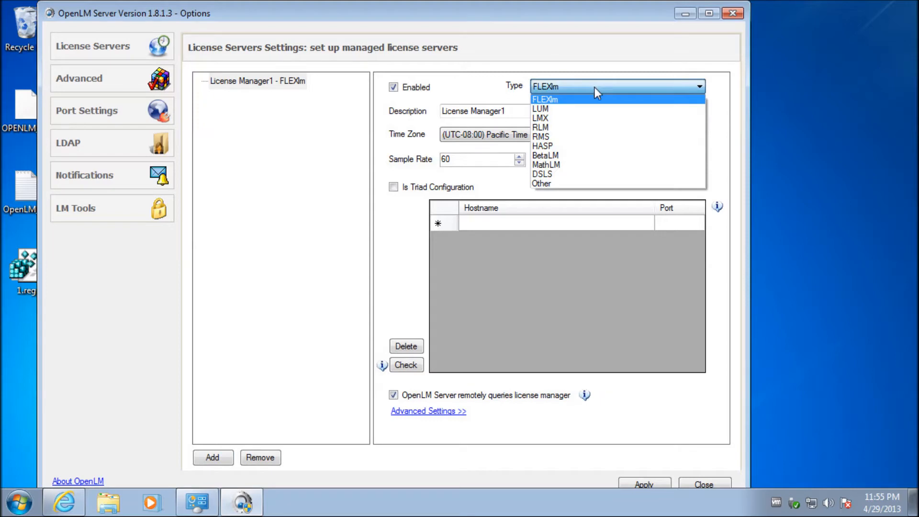
mouse_move(612, 175)
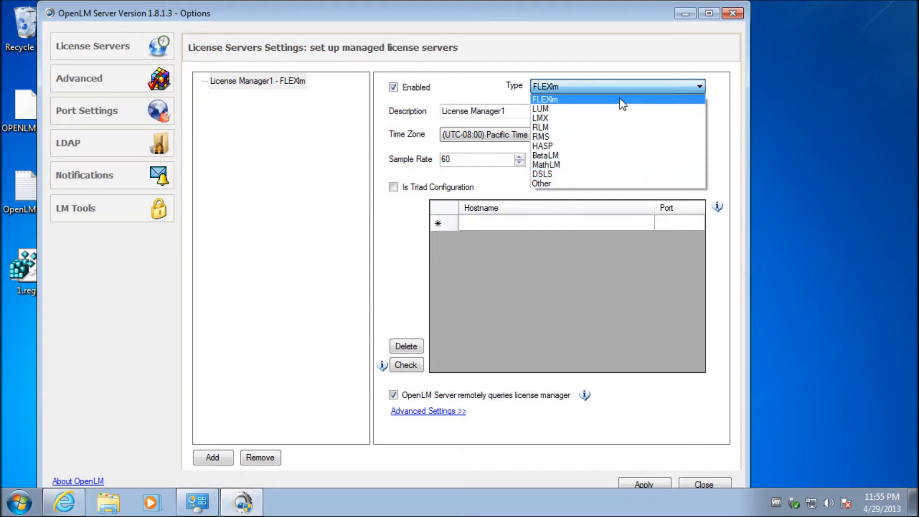
mouse_move(627, 127)
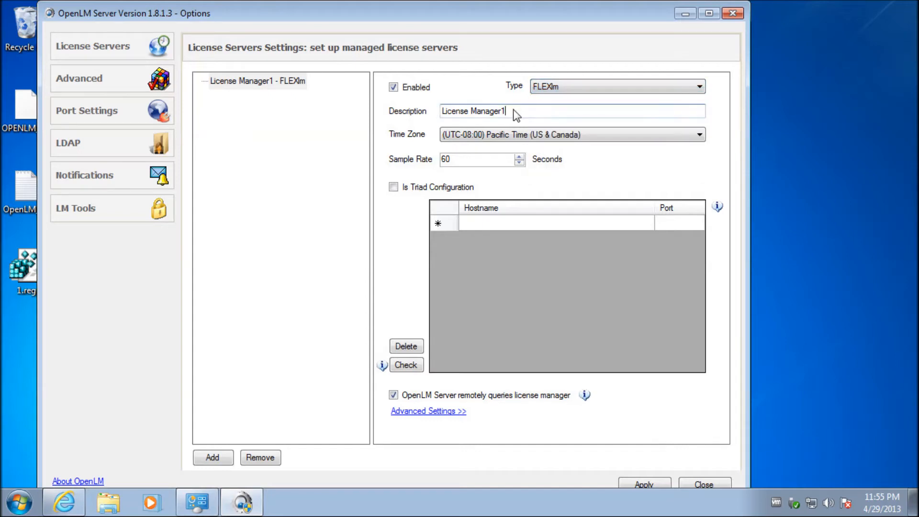
triple_click(474, 111)
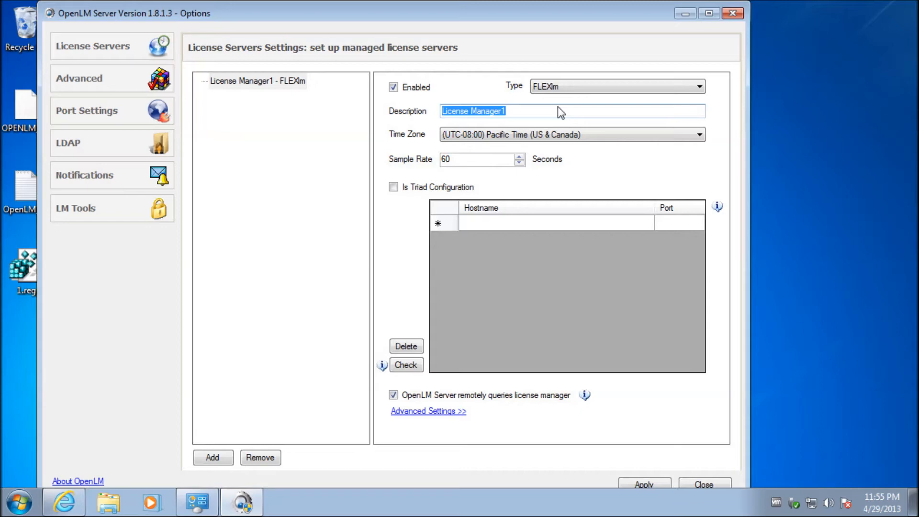
type("ESR")
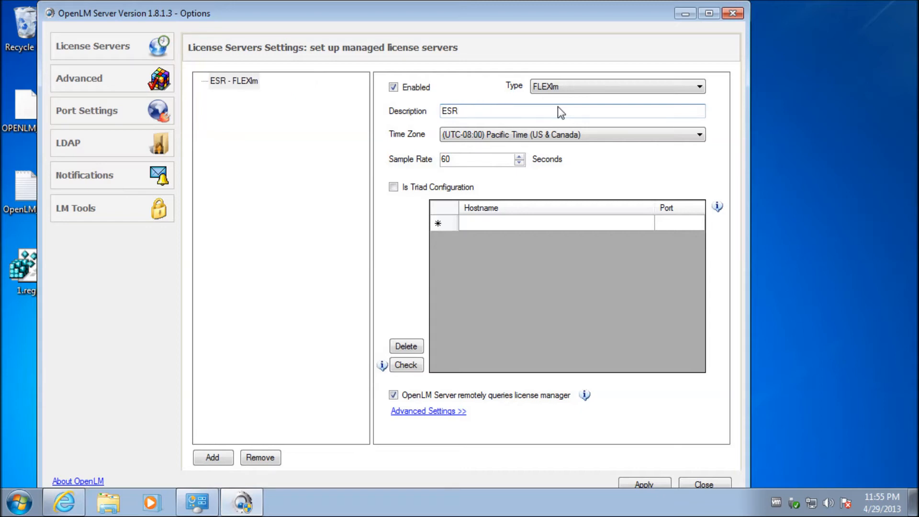
type("ESRI Arv")
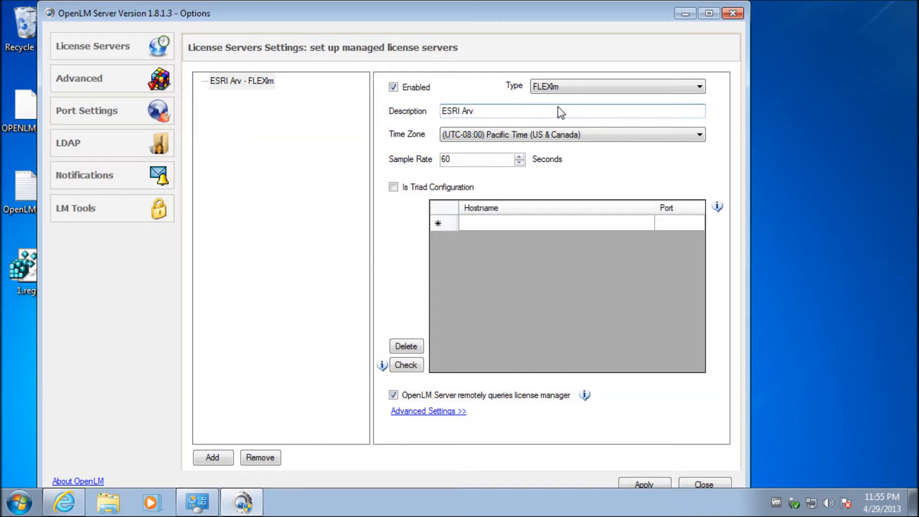
type("GIS")
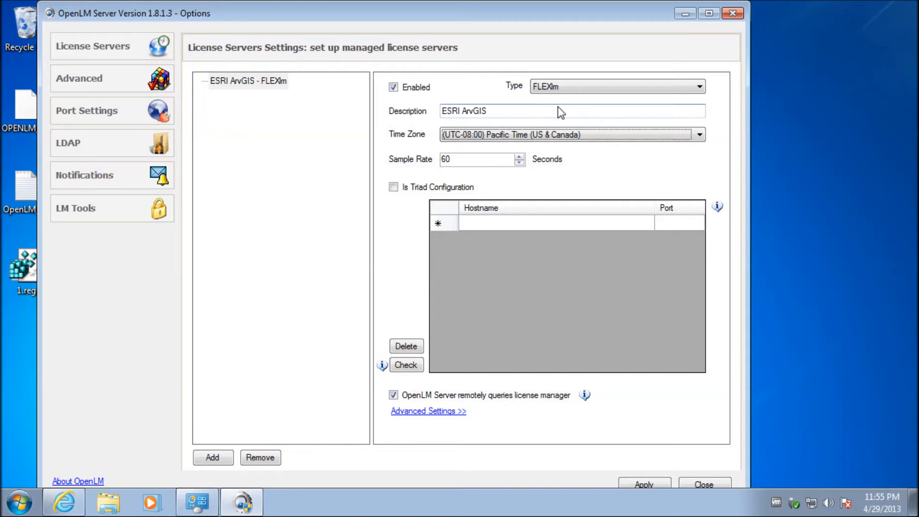
left_click(572, 111)
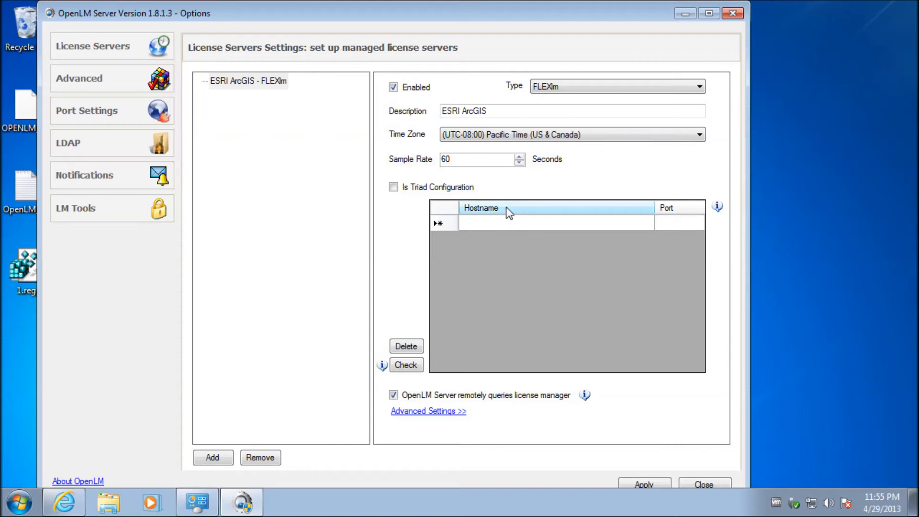
Give the ESRI ArcGIS server hostname lm10 on port 27000, check the connection and apply.
type("lm10")
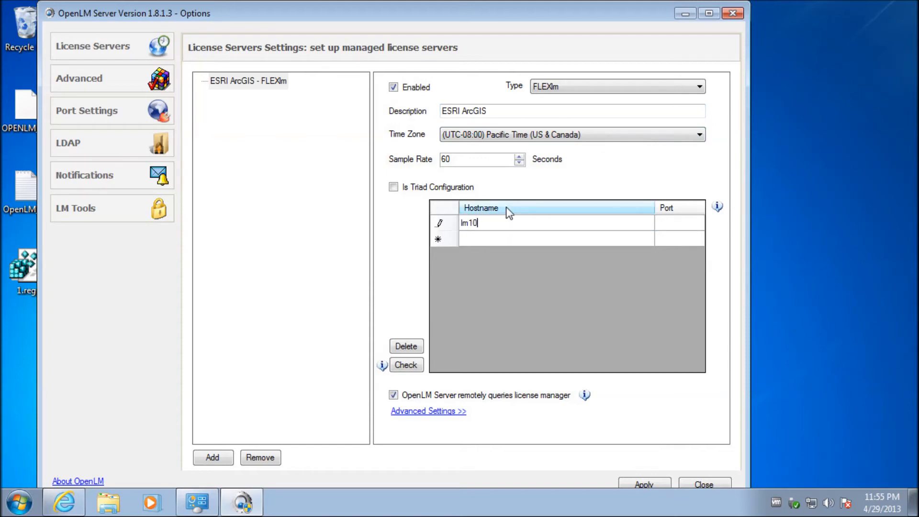
type("27000")
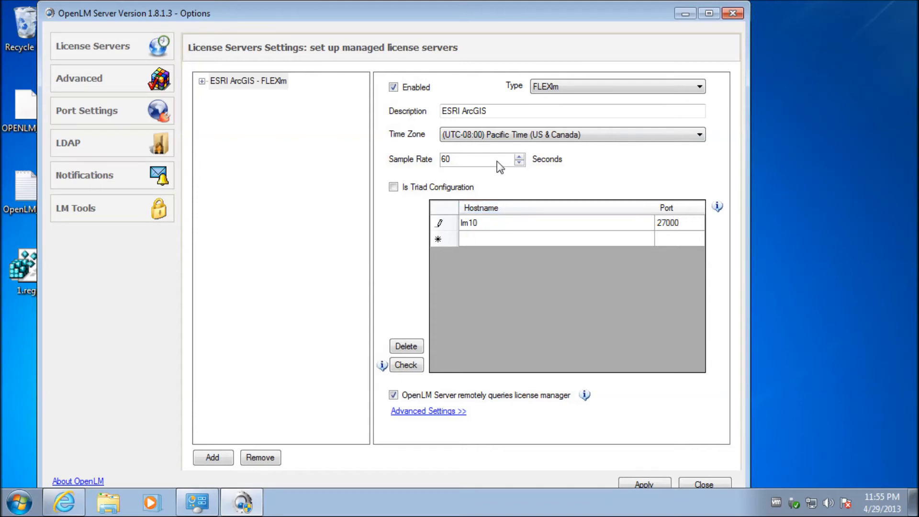
left_click(406, 365)
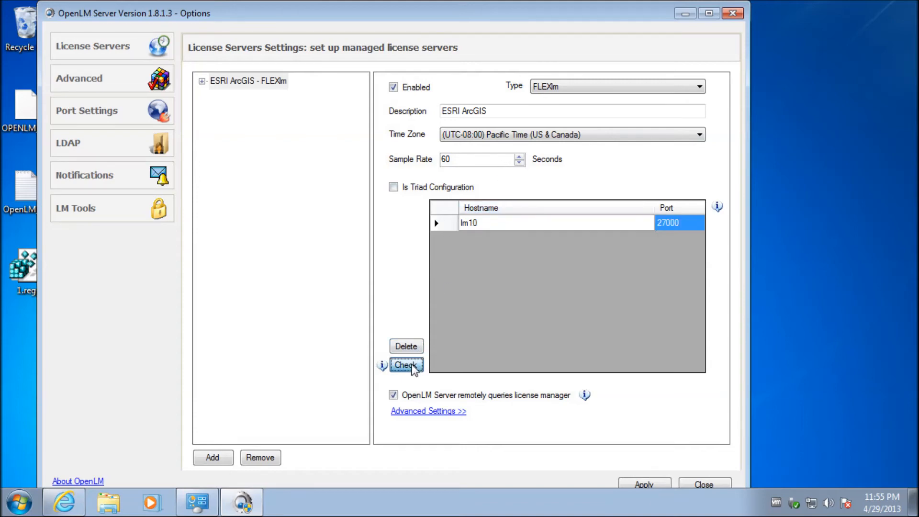
left_click(406, 365)
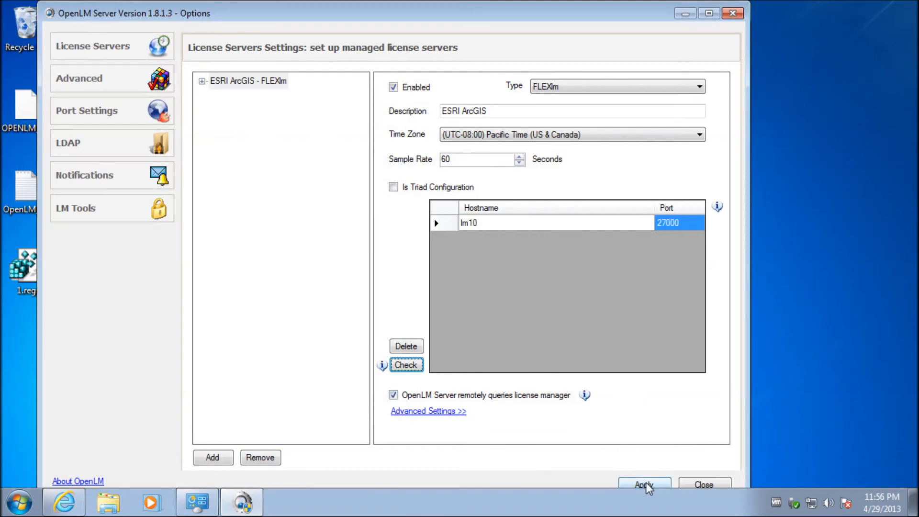
left_click(644, 484)
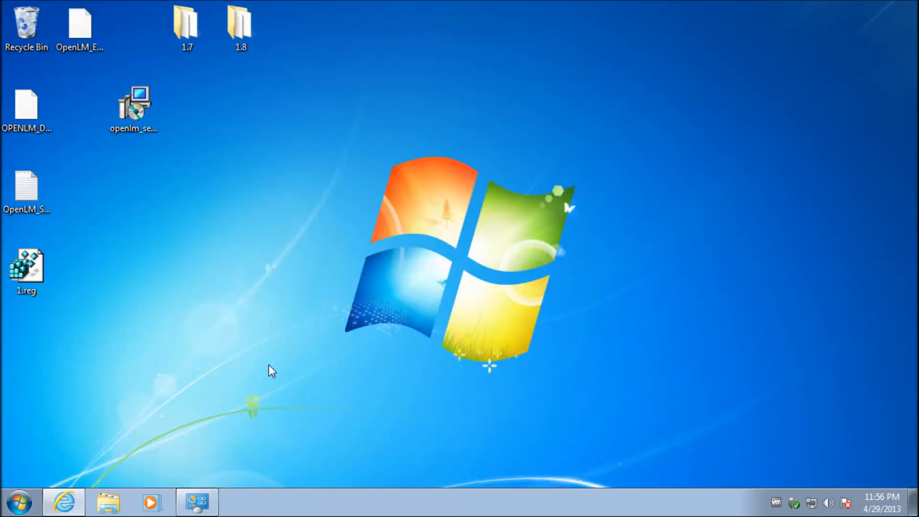
mouse_move(19, 503)
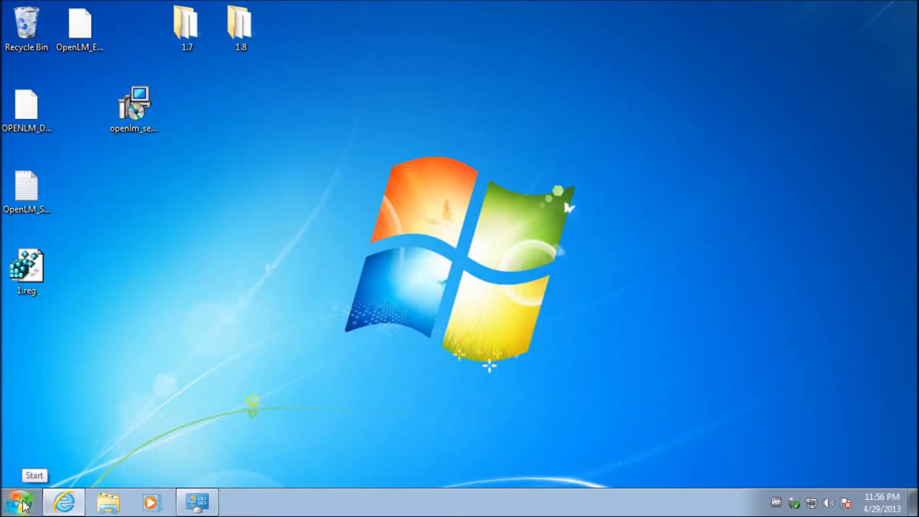
Launch OpenLM EasyAdmin2 from the OpenLM program group in the Start menu.
left_click(20, 501)
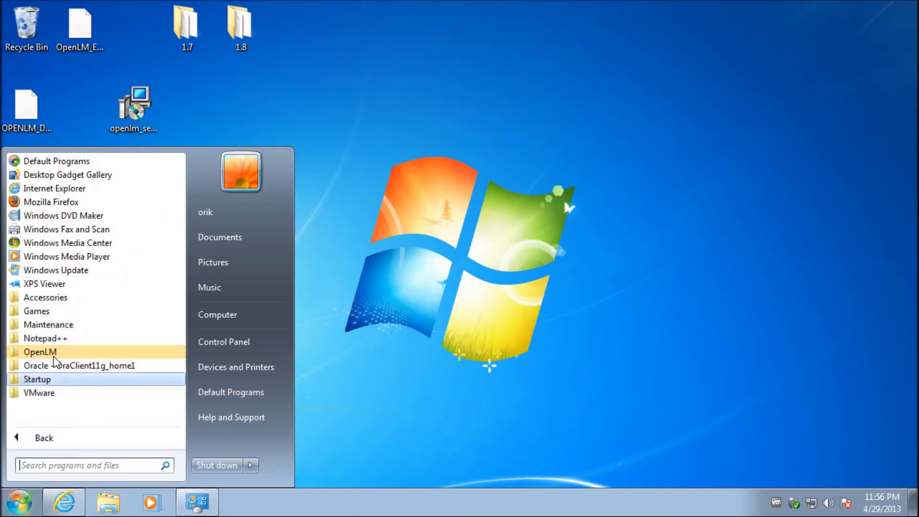
left_click(40, 352)
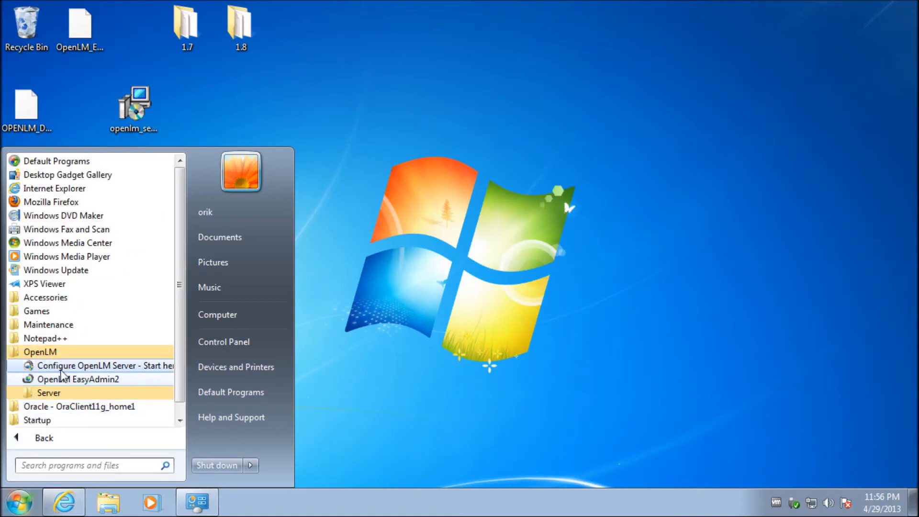
left_click(77, 379)
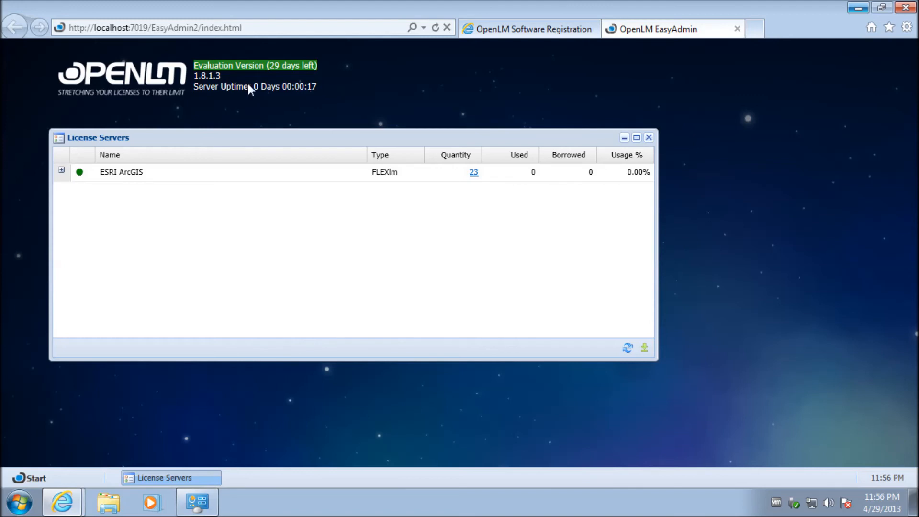
Expand the ESRI ArcGIS row to confirm host lm10 on port 27000, then collapse it.
left_click(61, 171)
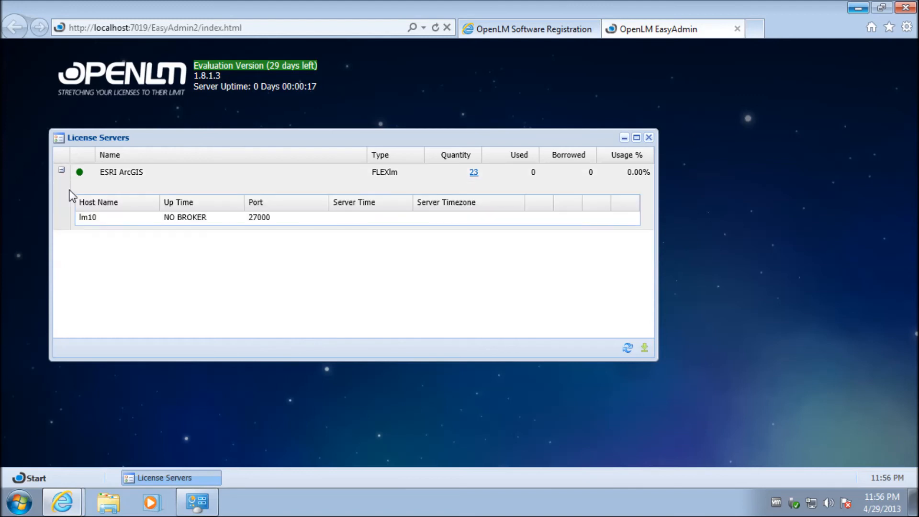
mouse_move(138, 161)
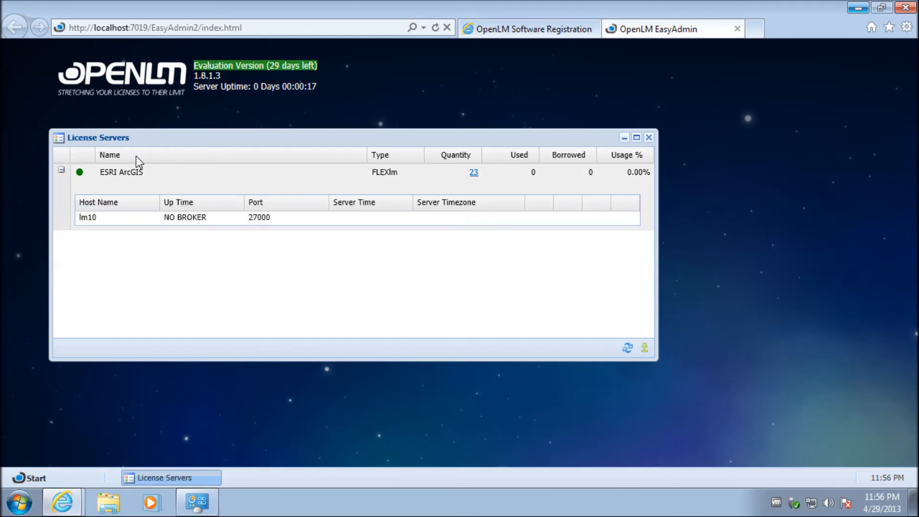
left_click(62, 171)
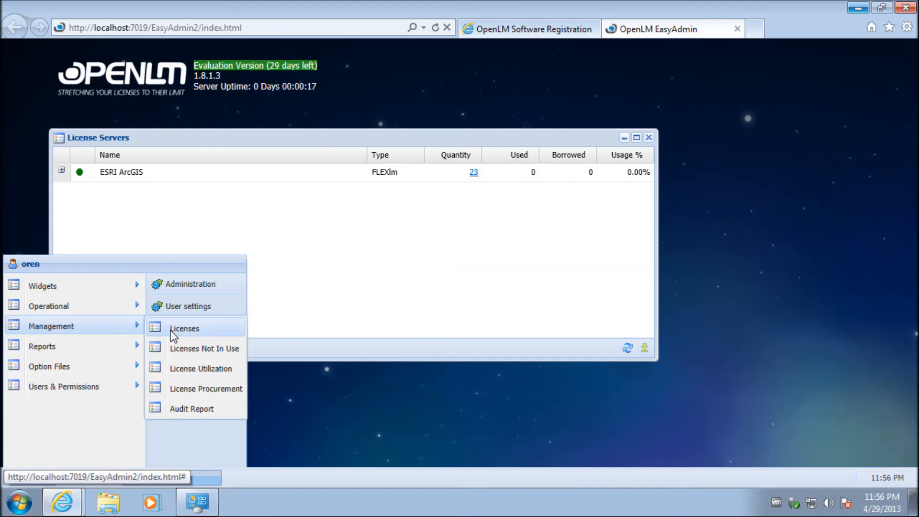
Show the Licenses report listing the 12 ESRI ArcGIS features with the Filter panel collapsed.
left_click(184, 327)
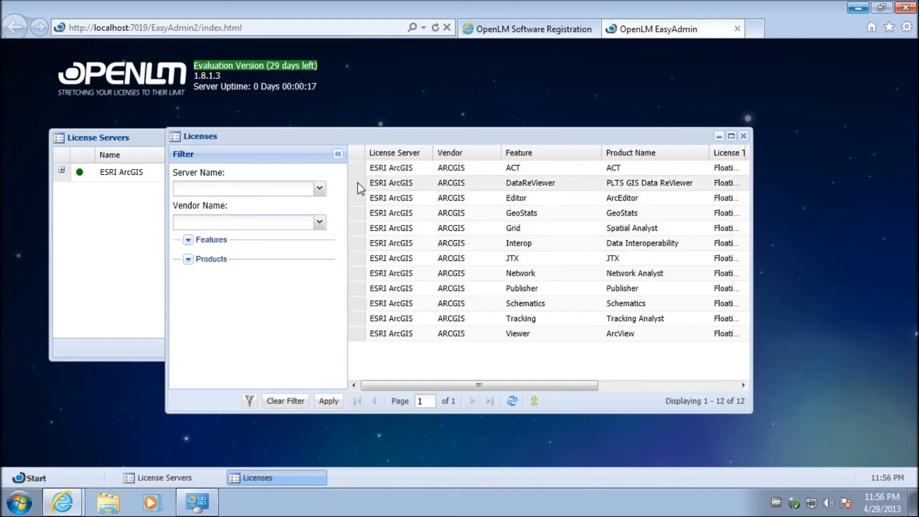
left_click(338, 153)
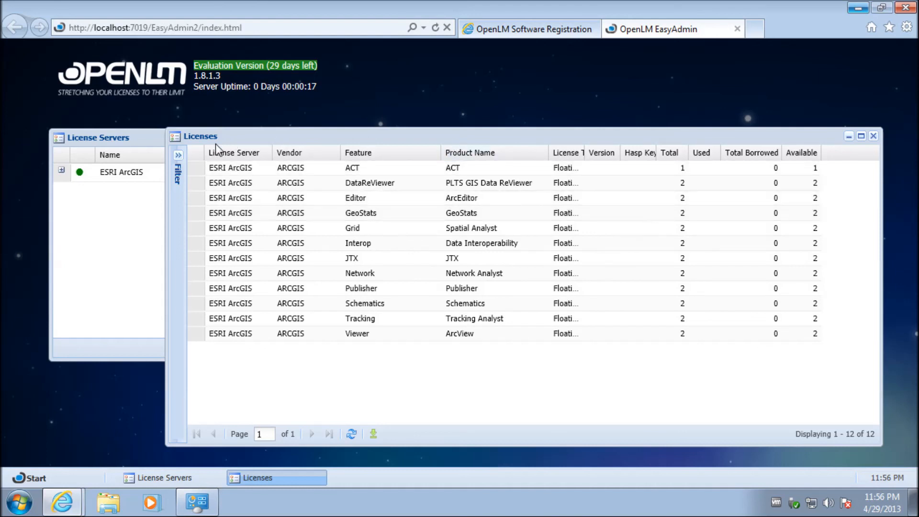
mouse_move(303, 131)
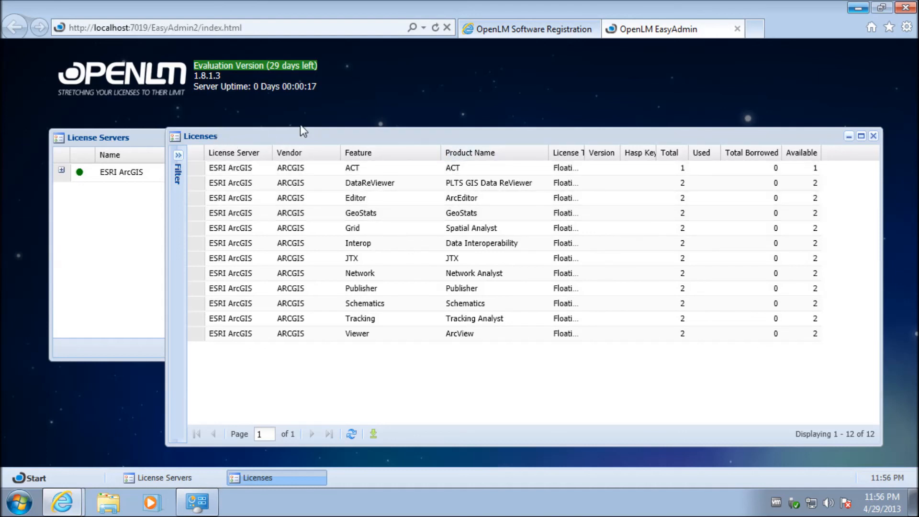